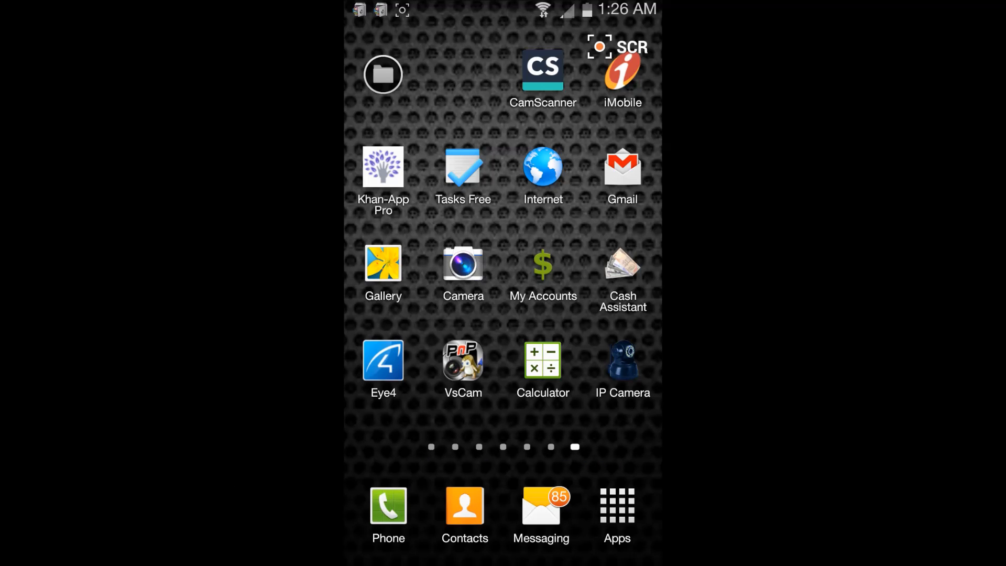
Launch the phone's camera app.
{"action": "left_click", "coordinate": [464, 263]}
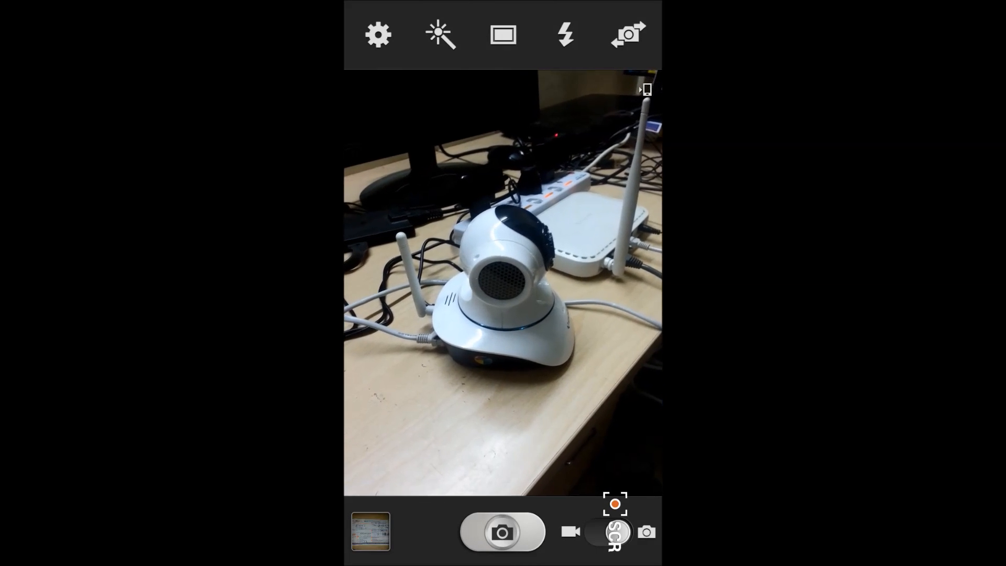
{"action": "left_click", "coordinate": [502, 283]}
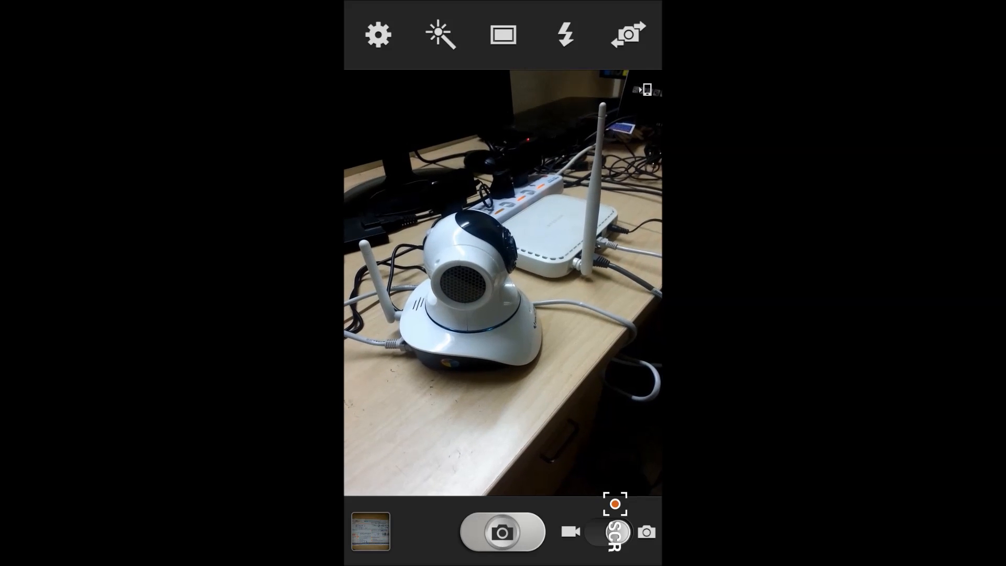
{"action": "left_click", "coordinate": [502, 284]}
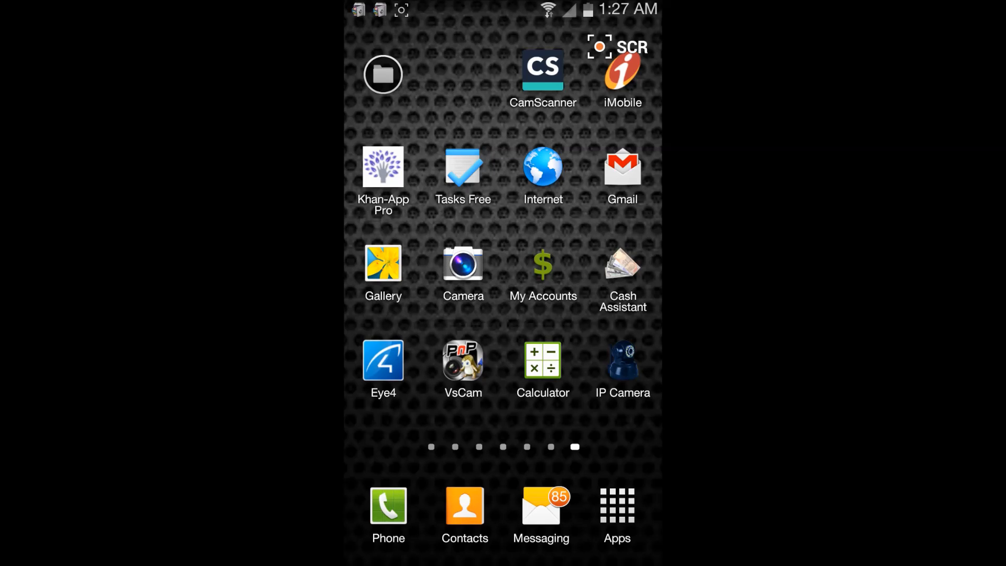
Open Play Store from the Apps drawer and unlock it with the App Lock PIN.
{"action": "left_click", "coordinate": [616, 510]}
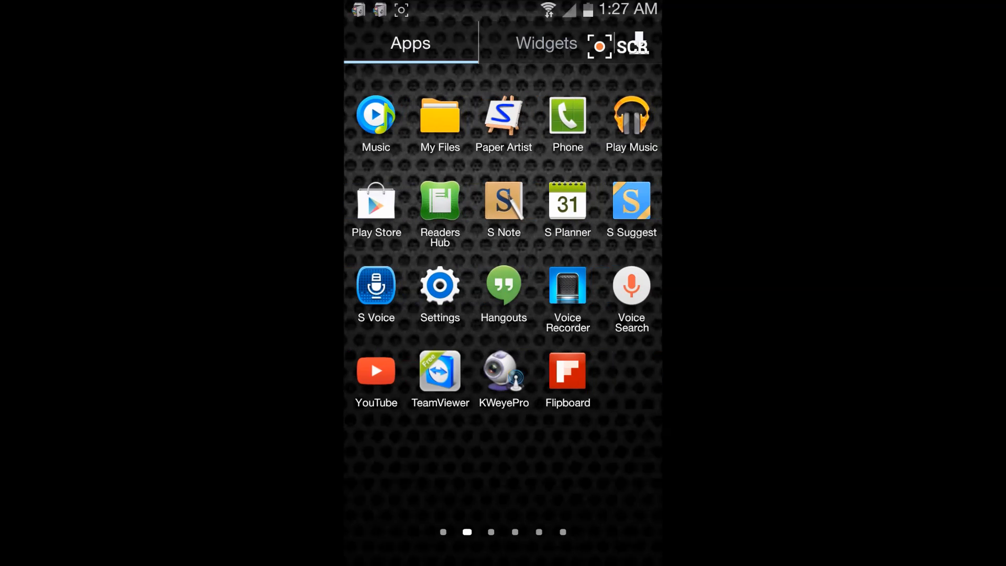
{"action": "left_click", "coordinate": [376, 199]}
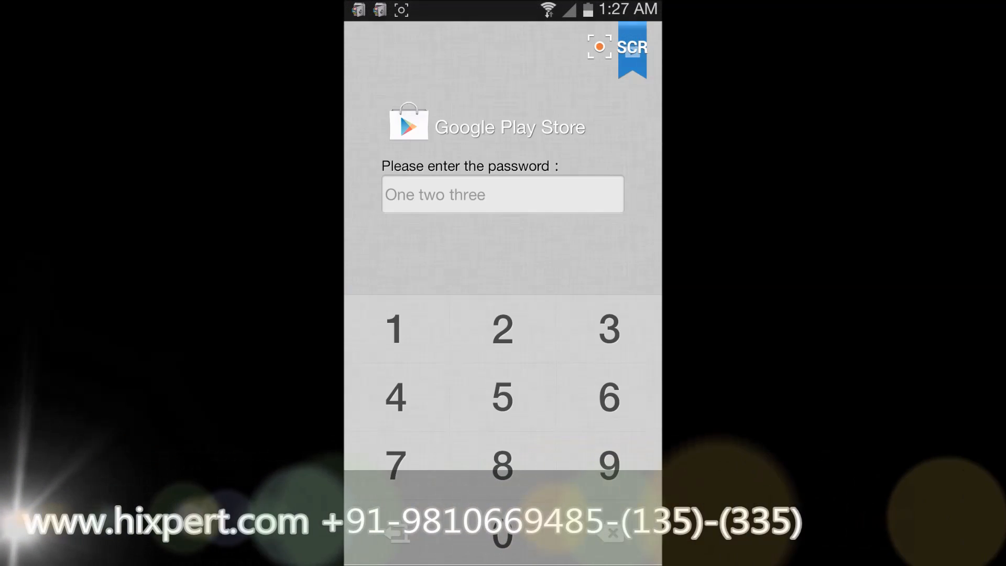
{"action": "left_click", "coordinate": [608, 328]}
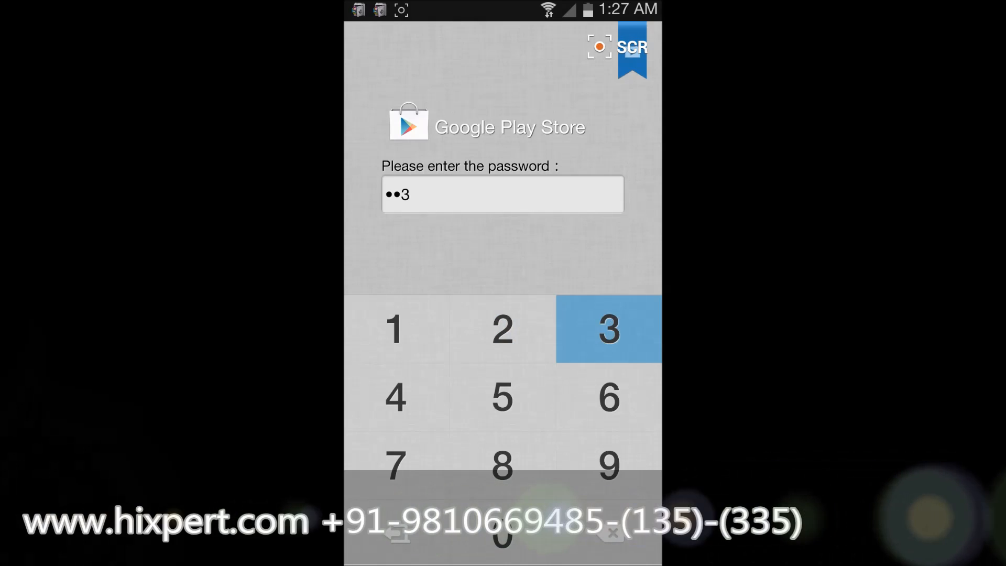
{"action": "left_click", "coordinate": [609, 329]}
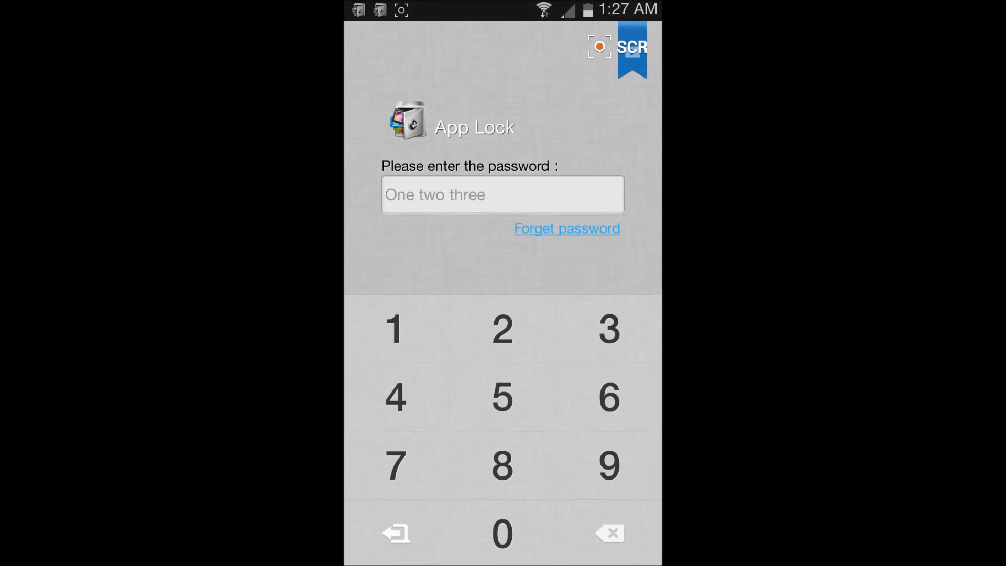
{"action": "left_click", "coordinate": [608, 328]}
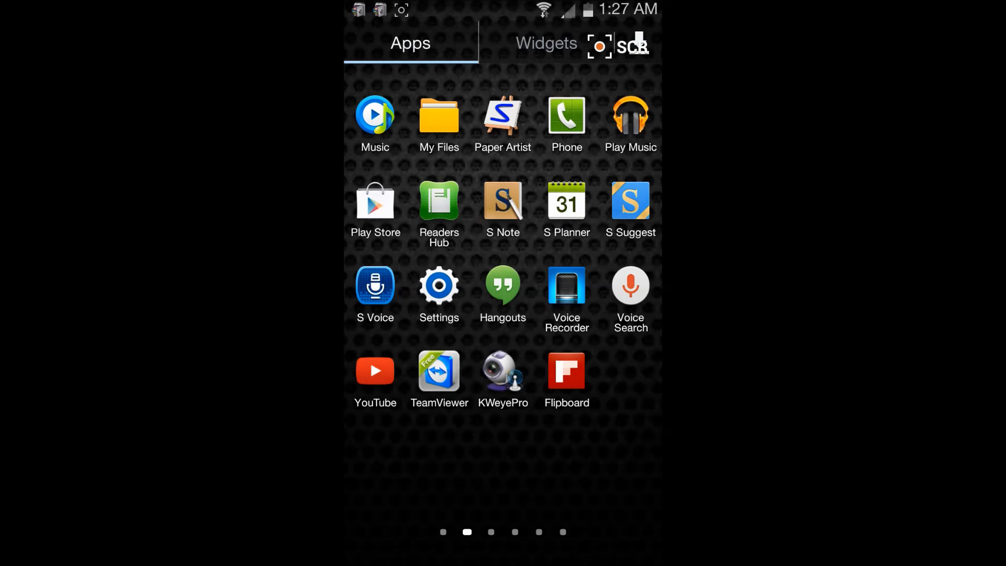
{"action": "left_click", "coordinate": [375, 200]}
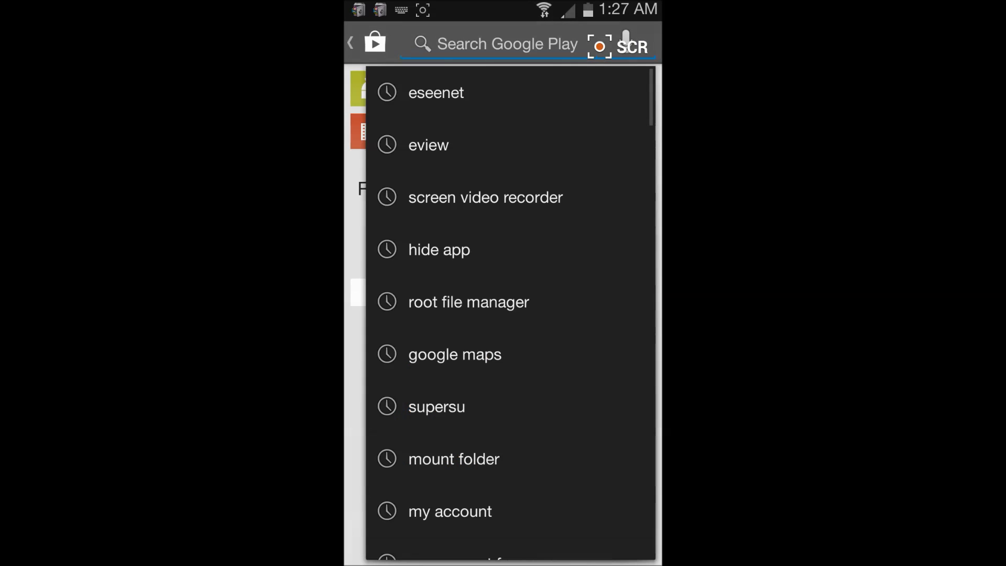
Search the Play Store for 'vstarcam' and launch the installed VStarcam PnP app.
{"action": "left_click", "coordinate": [505, 44]}
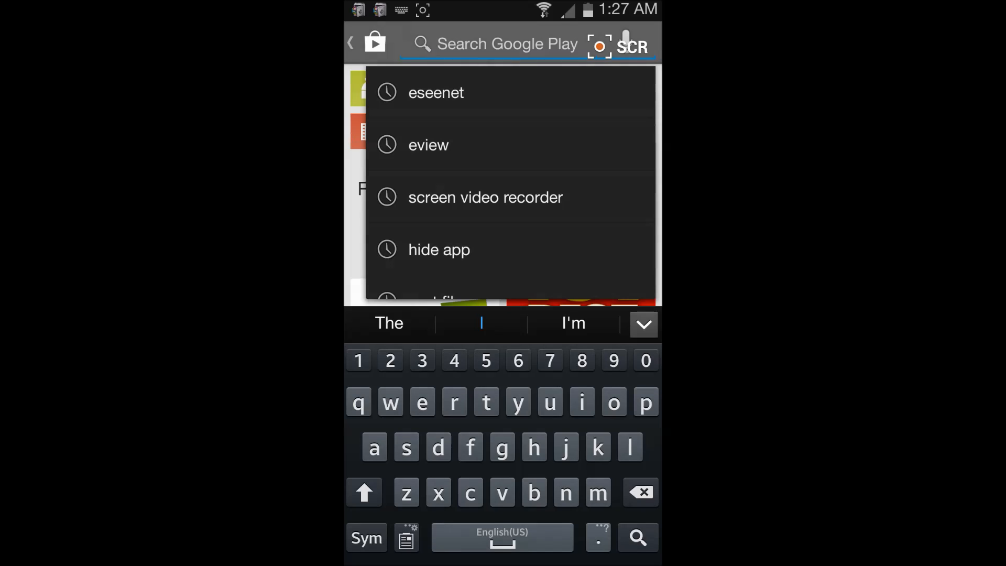
{"action": "type", "text": "vstar"}
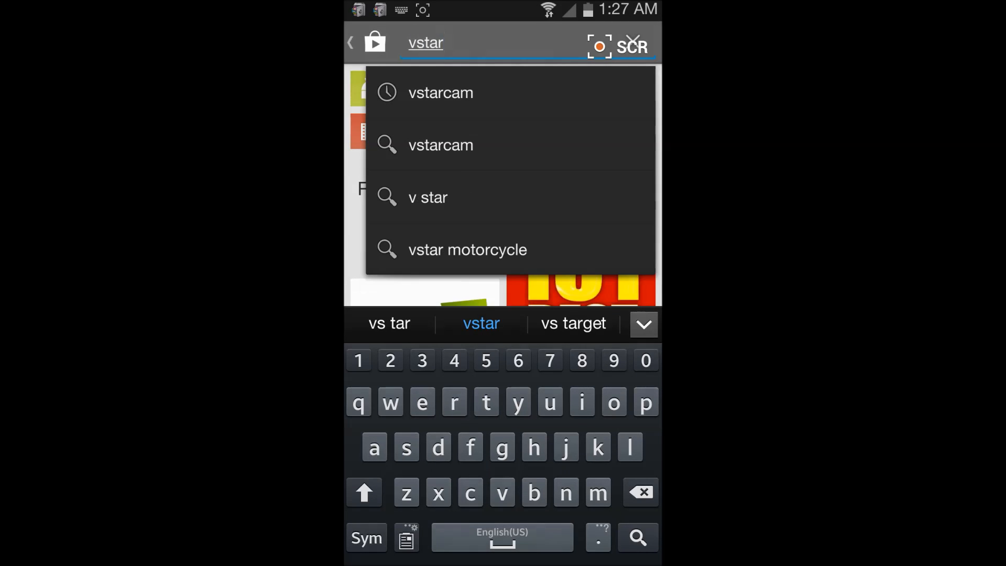
{"action": "left_click", "coordinate": [441, 93]}
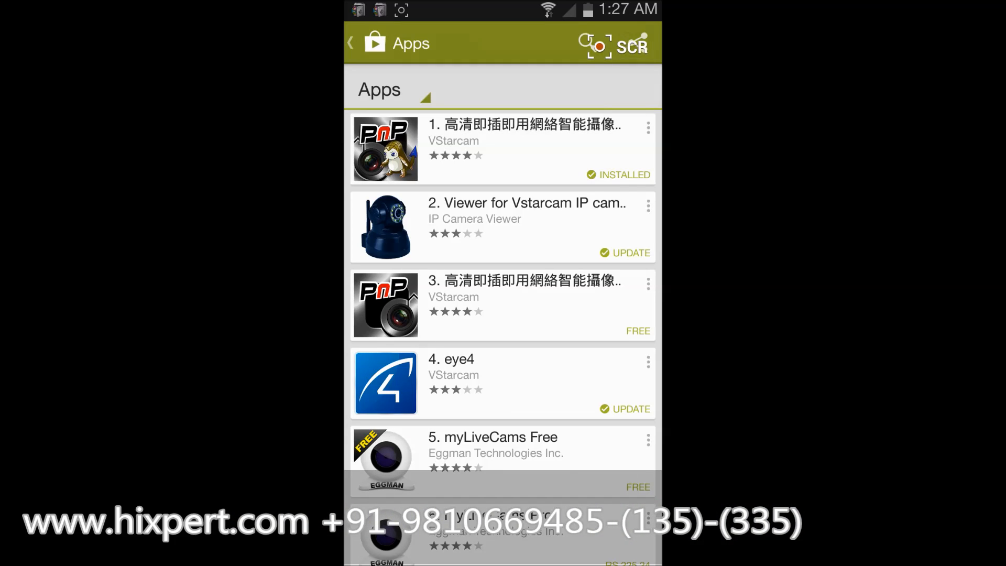
{"action": "left_click", "coordinate": [503, 148]}
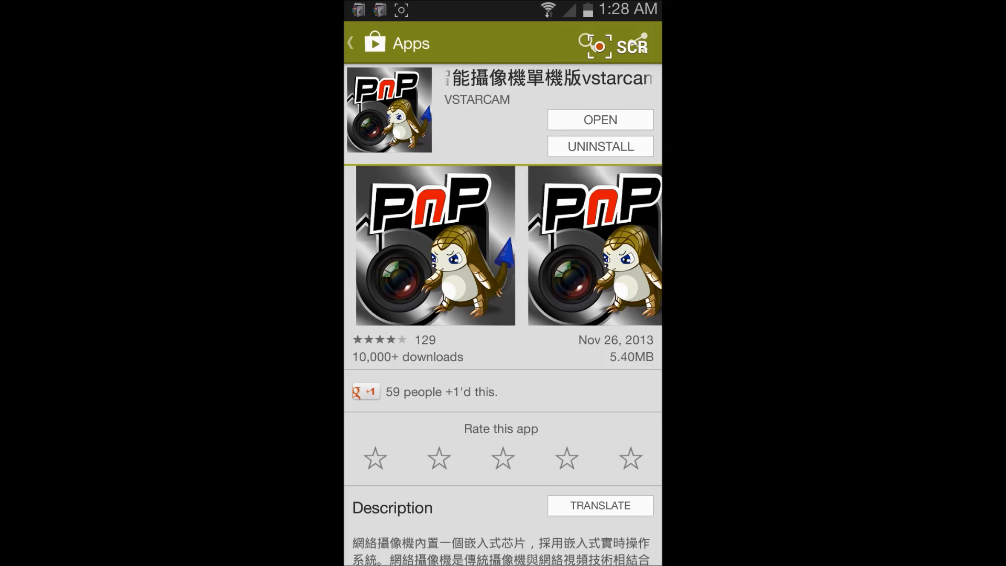
{"action": "left_click", "coordinate": [600, 120]}
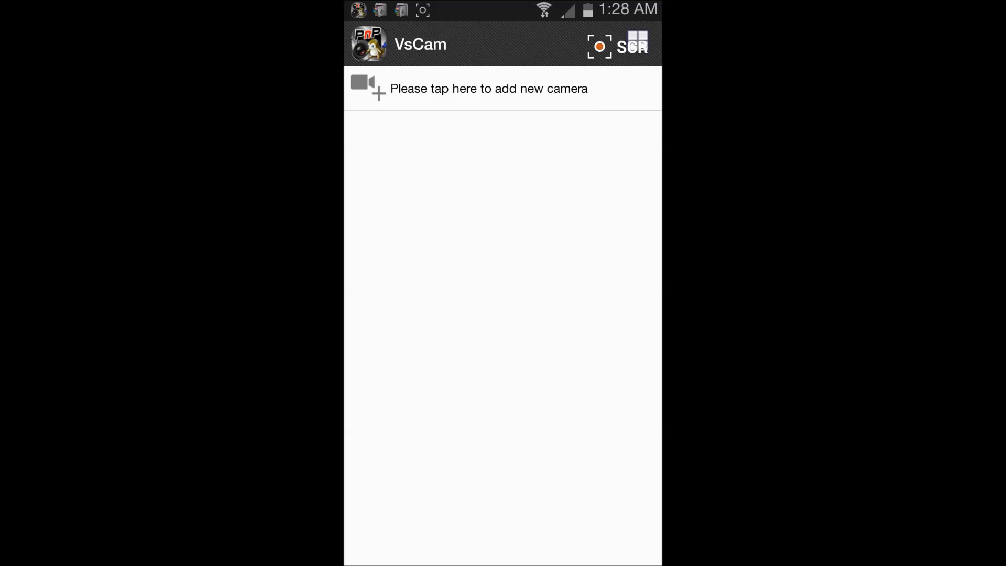
{"action": "left_click", "coordinate": [488, 89]}
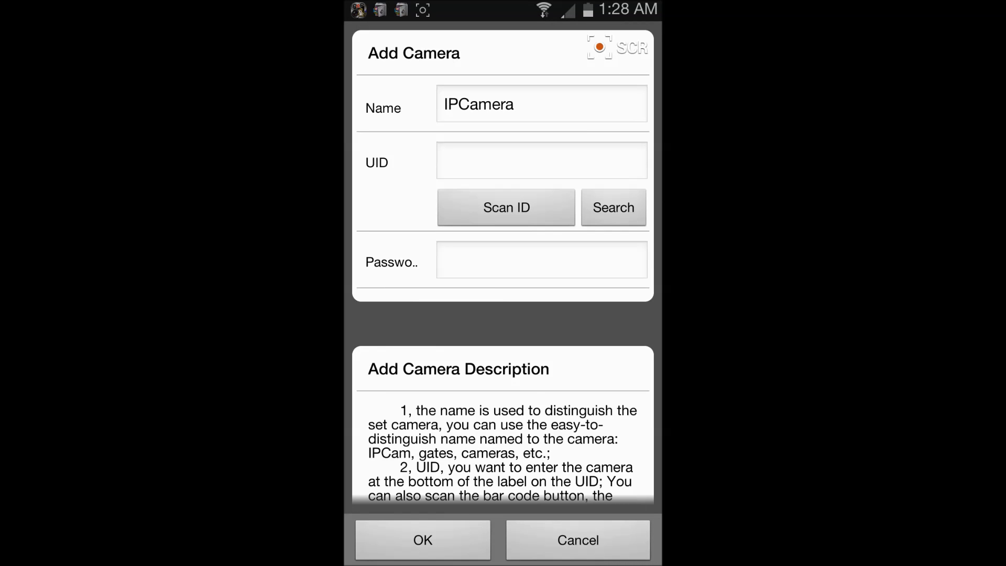
Search the LAN from the Add Camera form and pick the found camera IPCAM.
{"action": "left_click", "coordinate": [541, 160]}
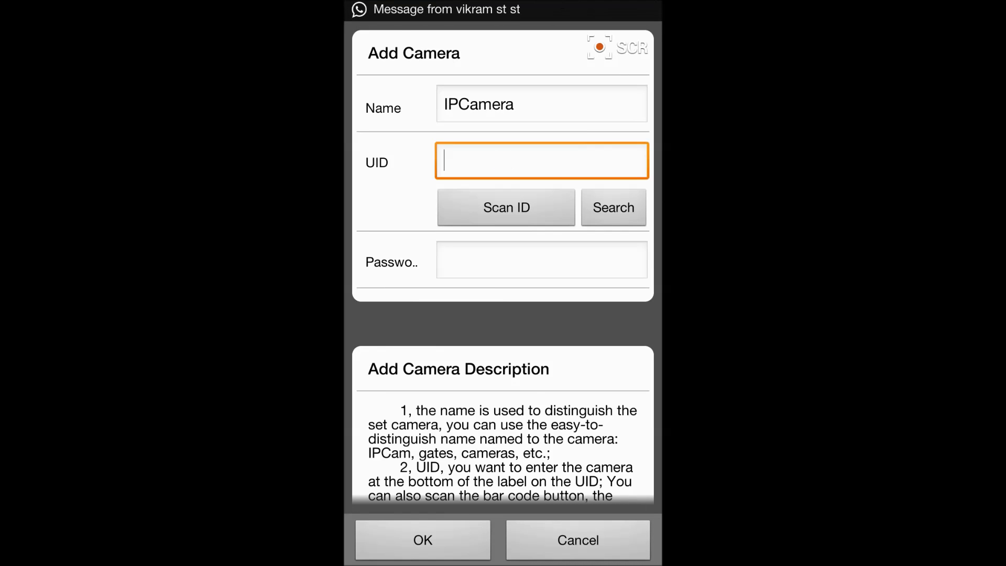
{"action": "left_click", "coordinate": [541, 161]}
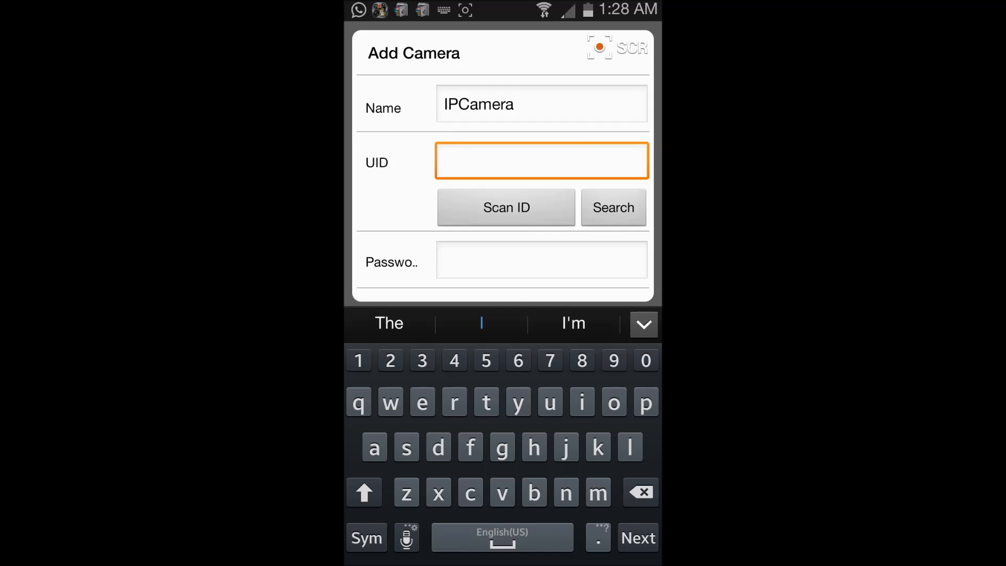
{"action": "left_click", "coordinate": [612, 208]}
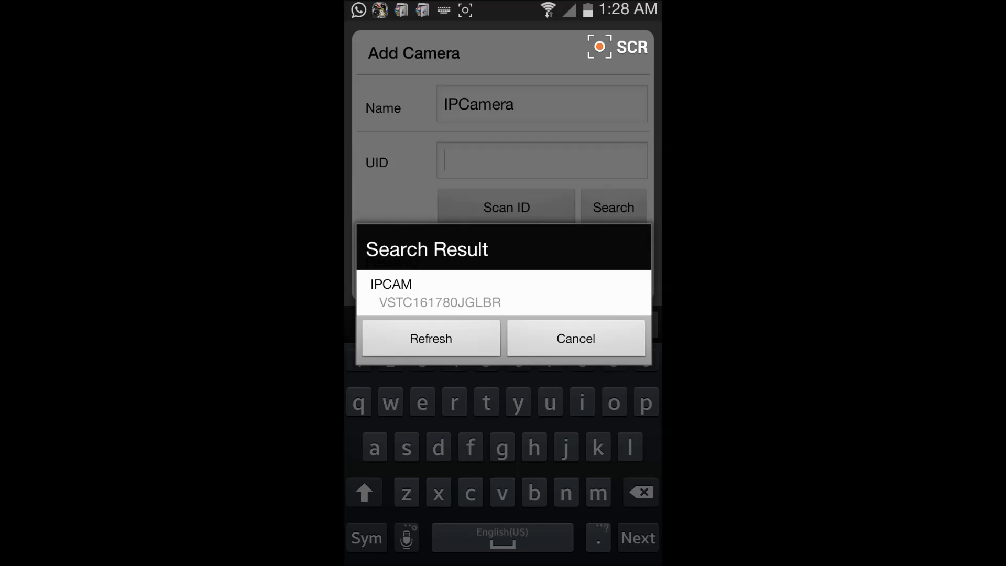
{"action": "left_click", "coordinate": [575, 338]}
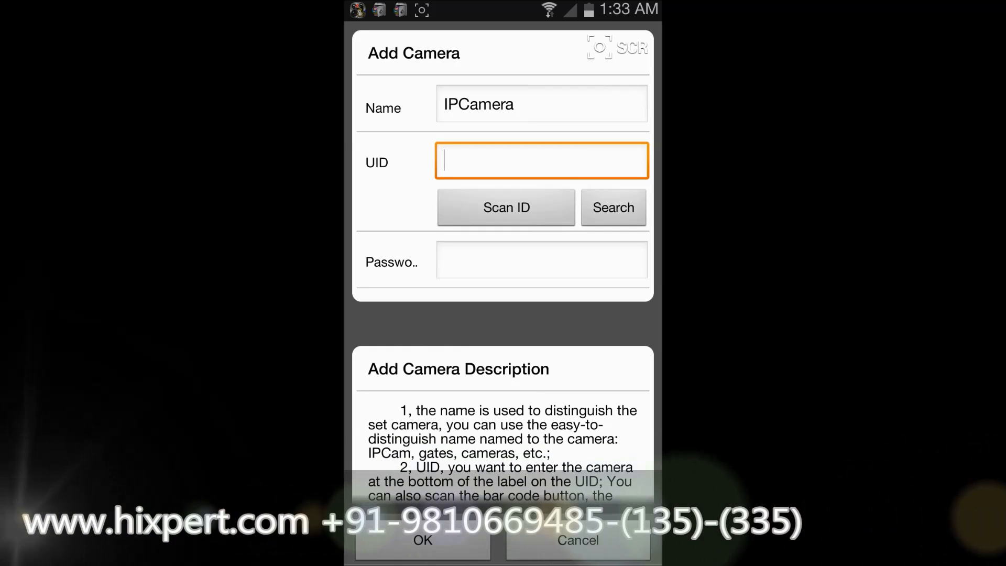
{"action": "left_click", "coordinate": [507, 207]}
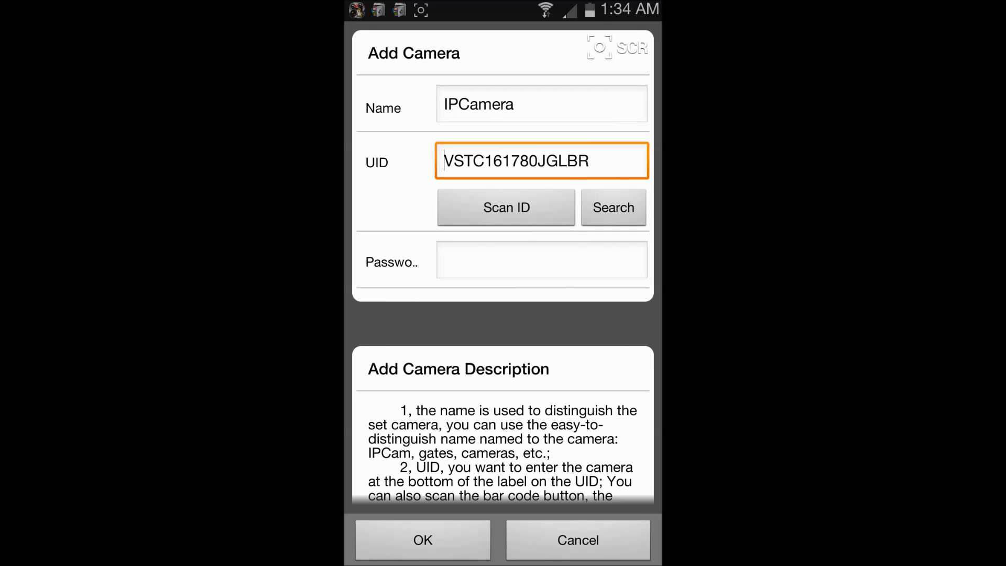
{"action": "left_click", "coordinate": [541, 260]}
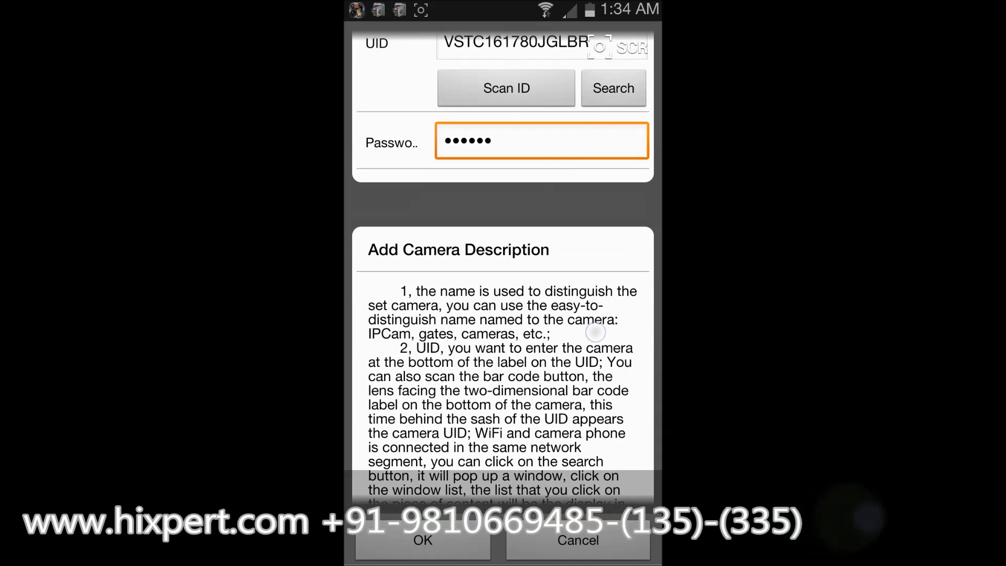
{"action": "left_click", "coordinate": [422, 540]}
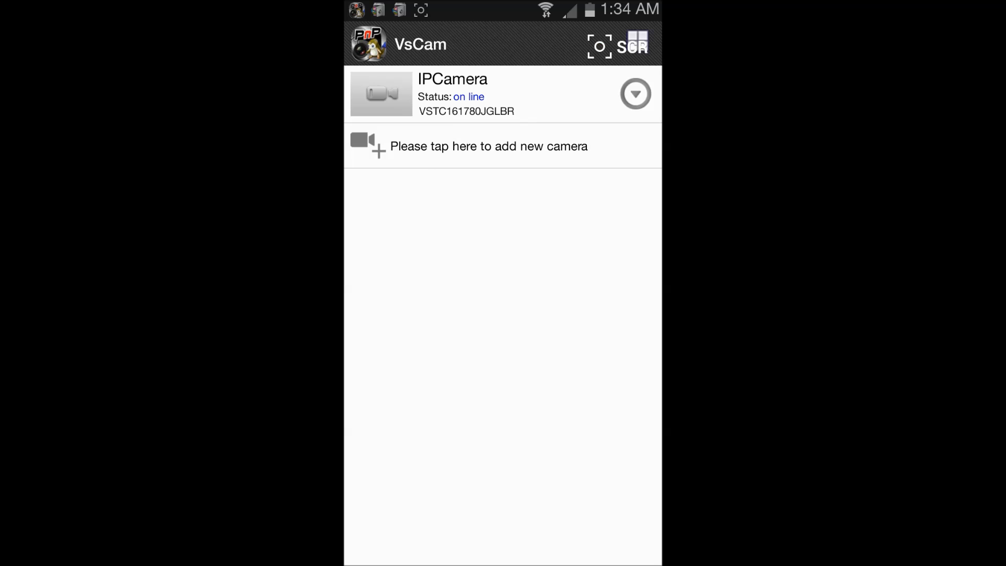
Watch IPCamera's live video feed, then return to the camera list.
{"action": "left_click", "coordinate": [453, 94]}
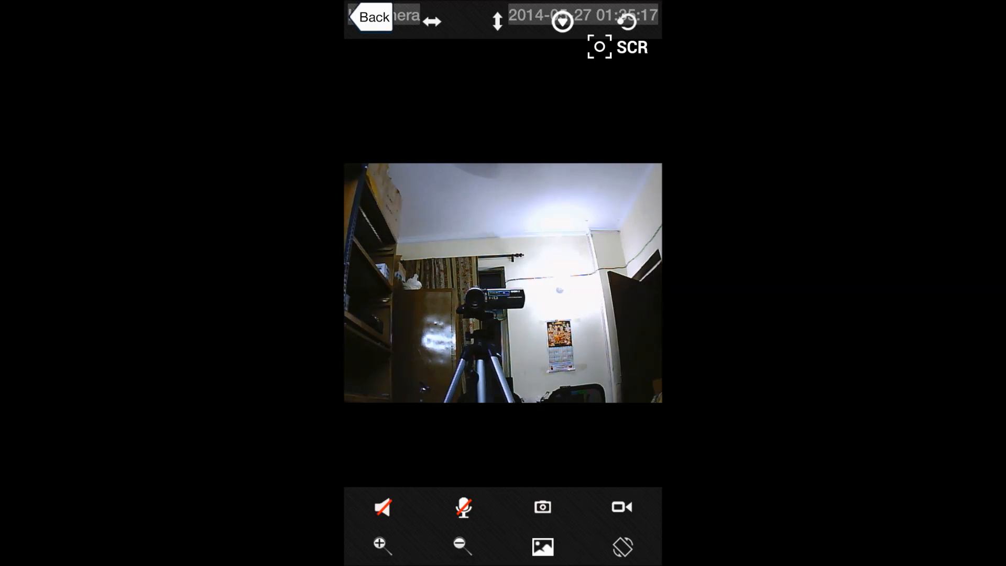
{"action": "left_click", "coordinate": [371, 16]}
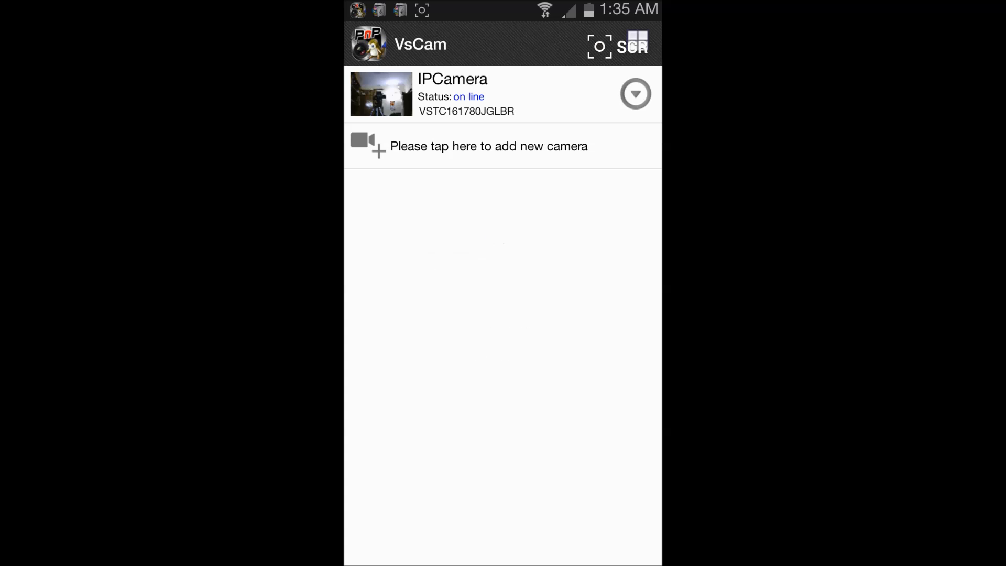
Join IPCamera to the 96%-signal Wi-Fi network with its password via WiFi Manager.
{"action": "left_click", "coordinate": [635, 93]}
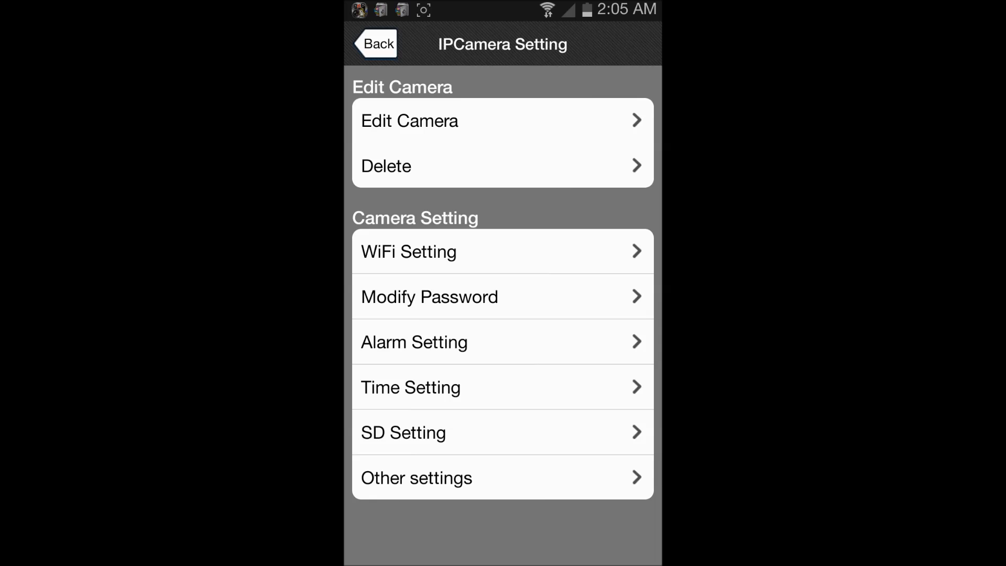
{"action": "left_click", "coordinate": [502, 251]}
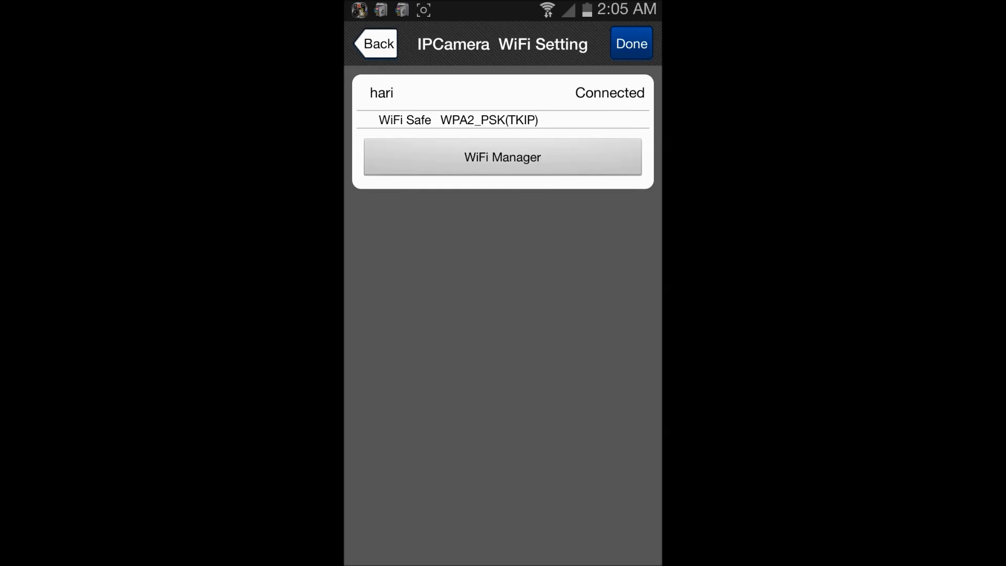
{"action": "left_click", "coordinate": [502, 157]}
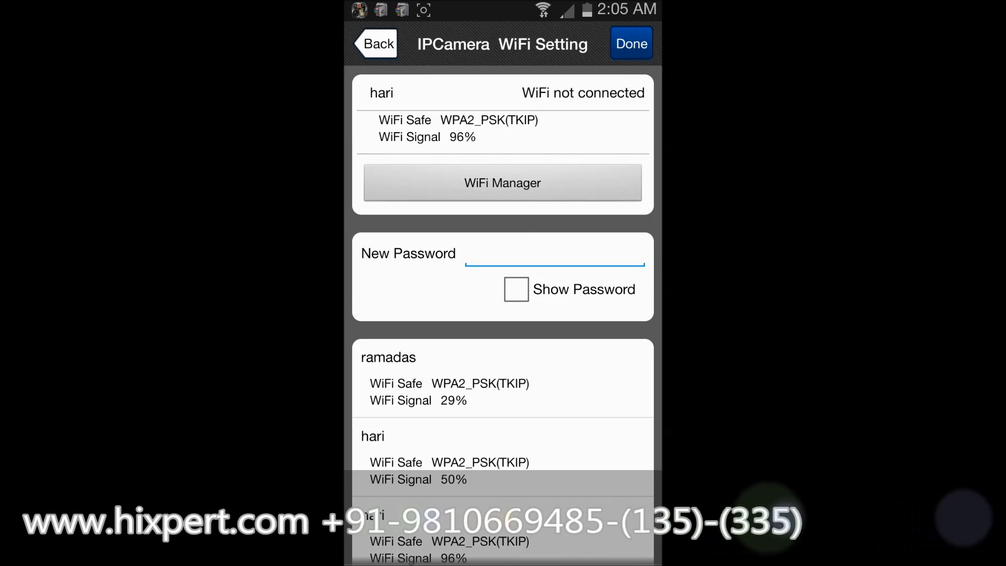
{"action": "left_click", "coordinate": [555, 253]}
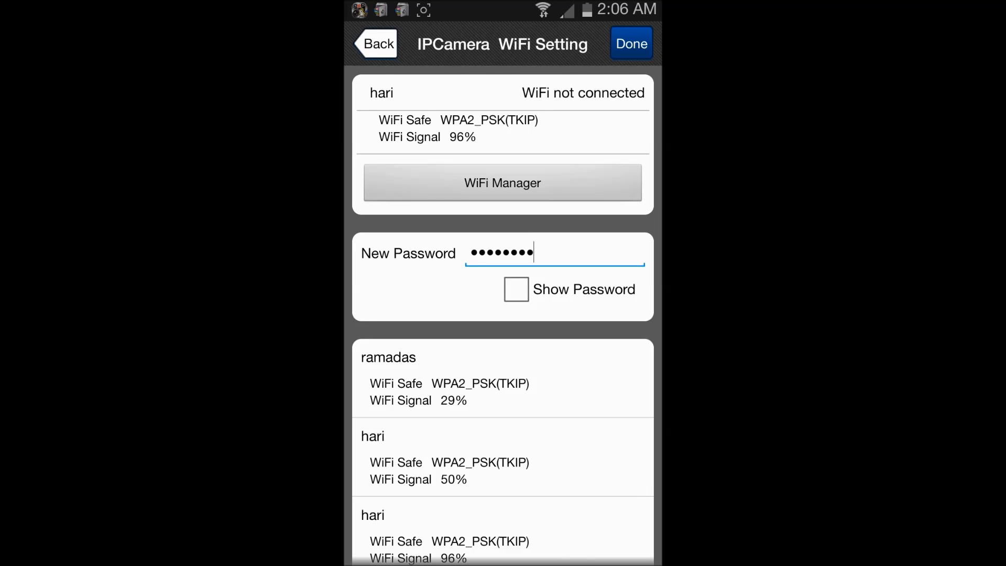
{"action": "left_click", "coordinate": [631, 43]}
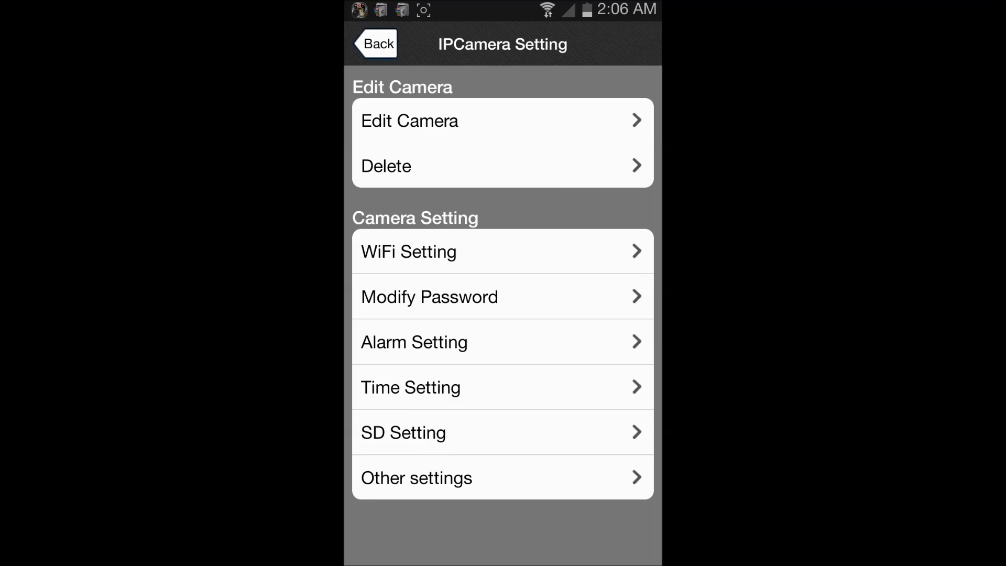
Back out of IPCamera Setting and exit VsCam to the home screen.
{"action": "left_click", "coordinate": [377, 44]}
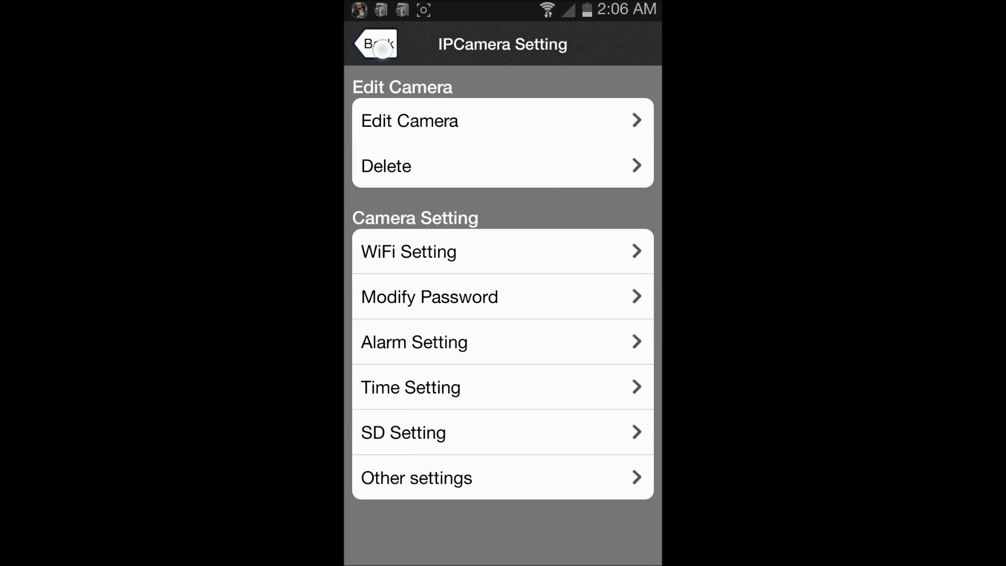
{"action": "left_click", "coordinate": [374, 44]}
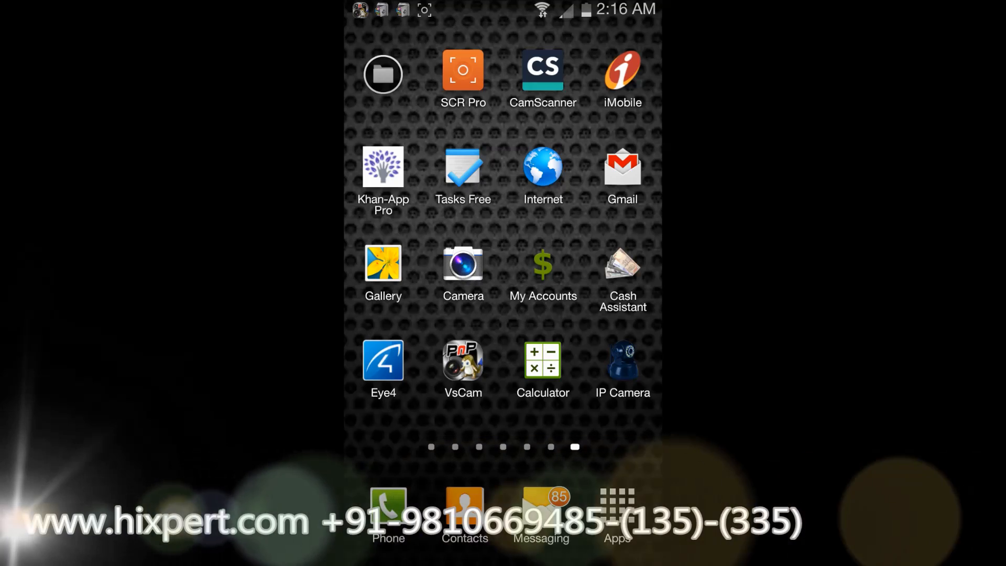
Relaunch VsCam from the home screen and check IPCamera shows on line.
{"action": "left_click", "coordinate": [622, 360]}
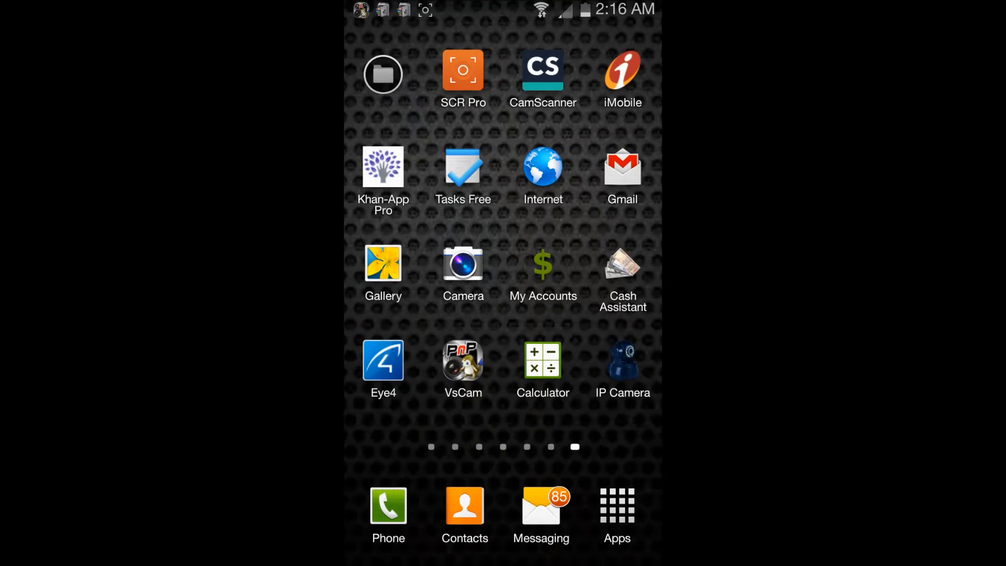
{"action": "left_click", "coordinate": [463, 360]}
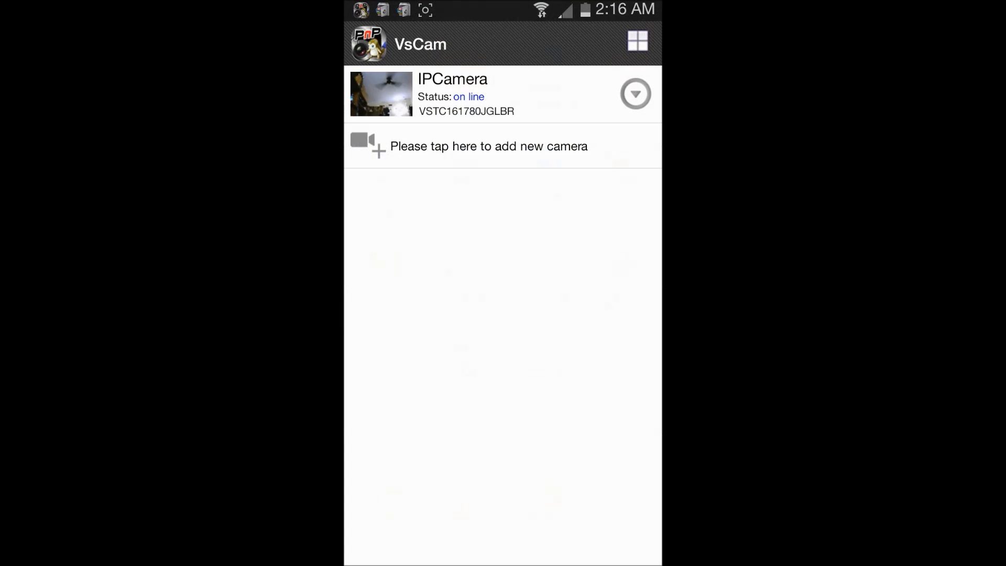